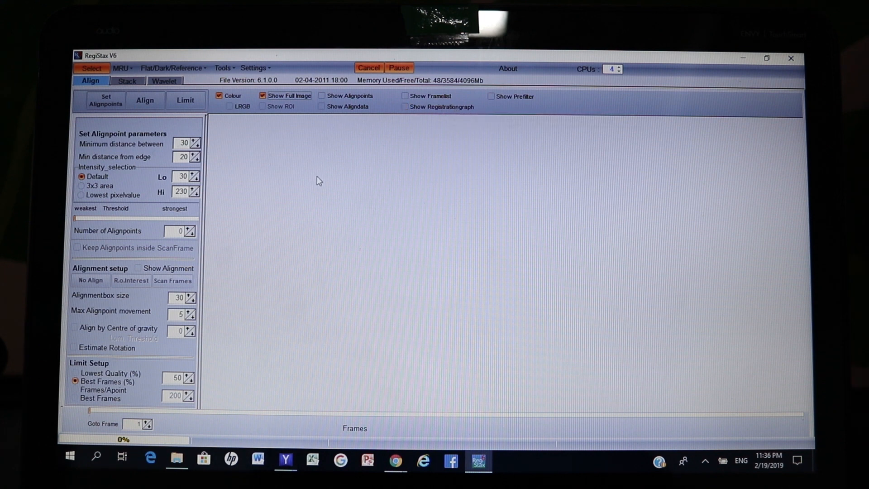
mouse_move(308, 183)
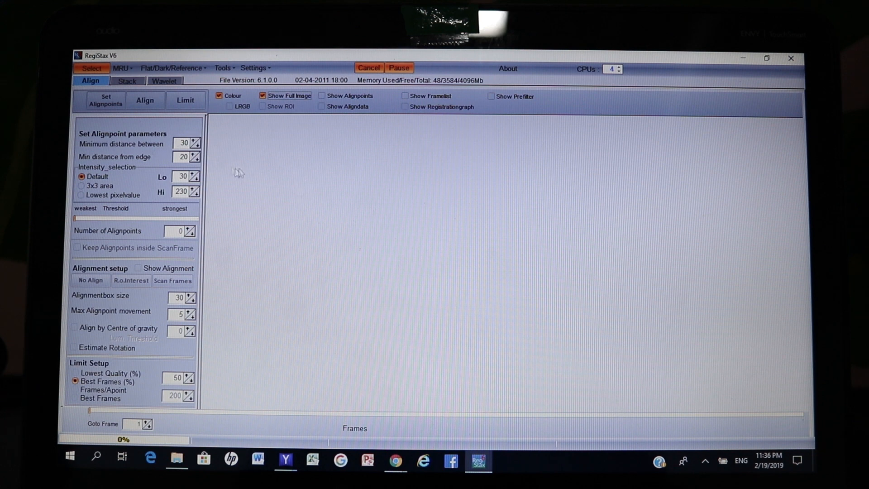
mouse_move(91, 68)
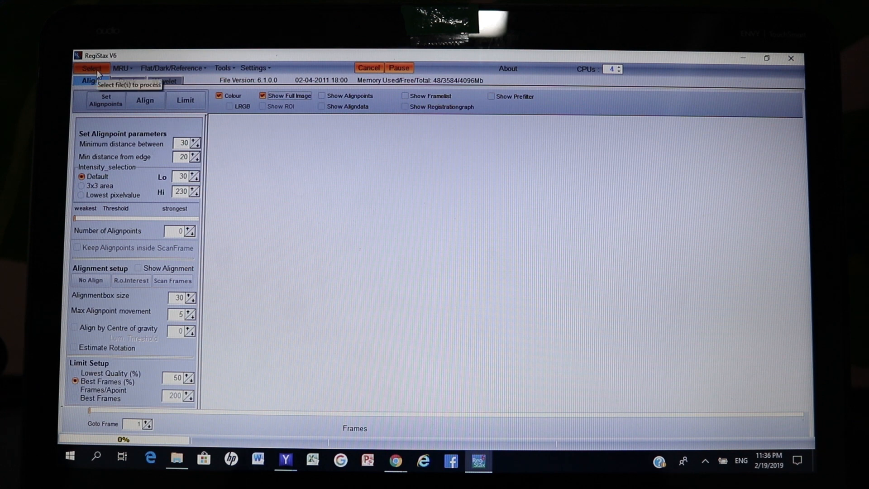
Load the 61 IMG JPG moon photos from the Super Moon folder as frames
click(90, 68)
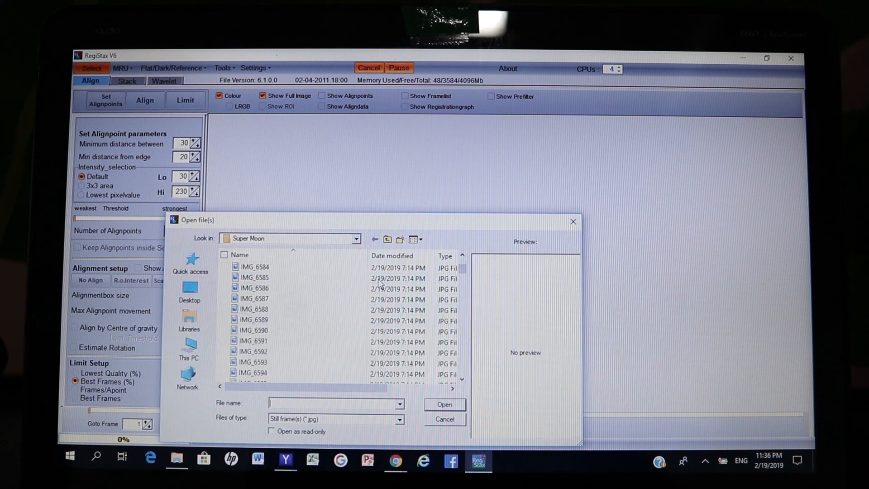
scroll(down, 3)
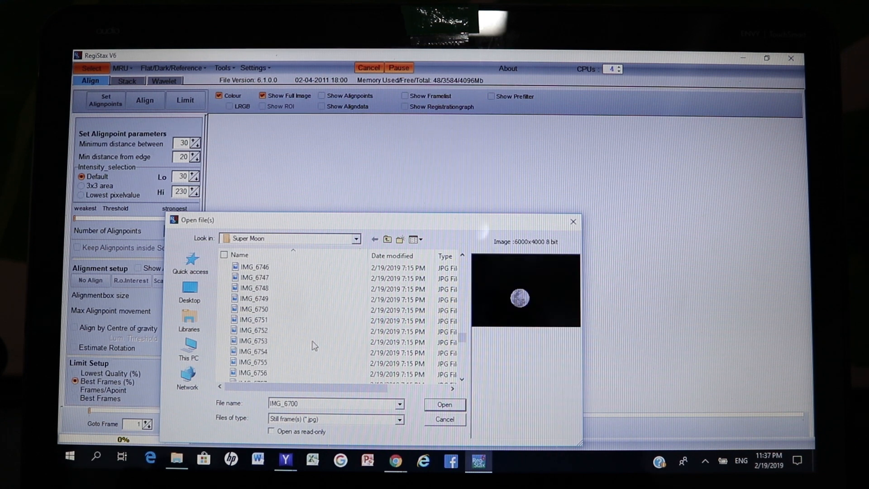
scroll(down, 3)
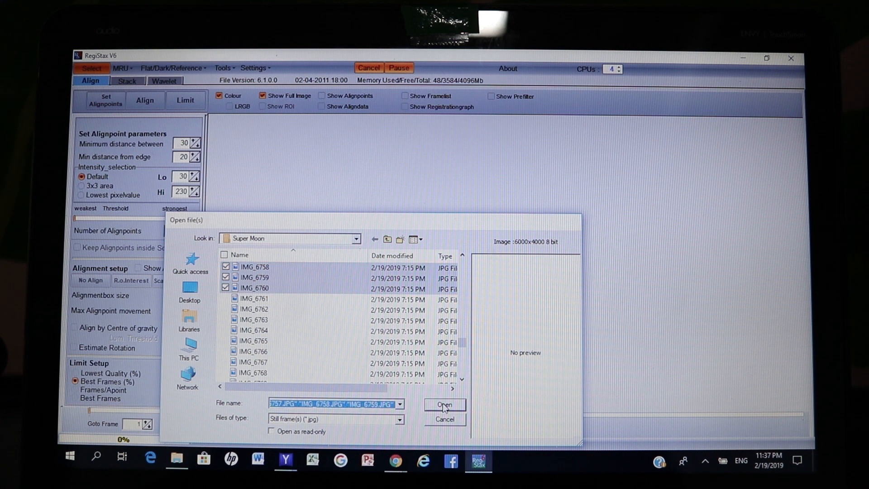
click(444, 404)
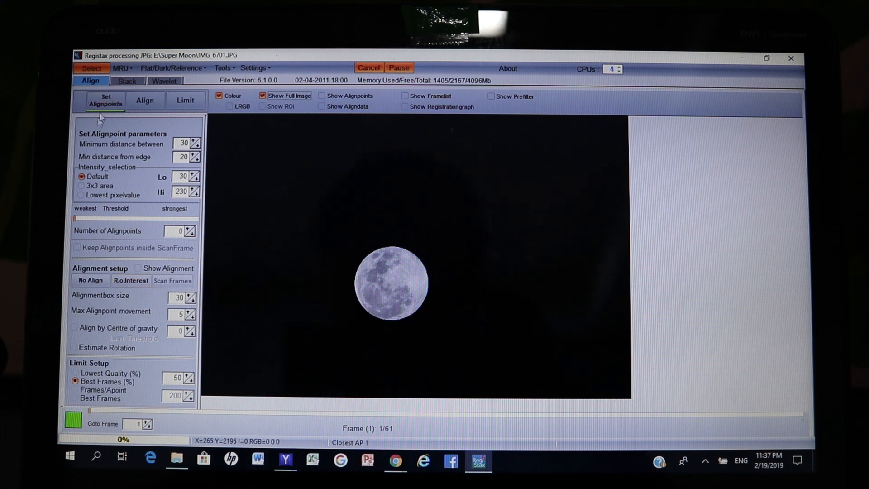
Set alignment points and lower the threshold so 395 alignpoints remain
click(105, 100)
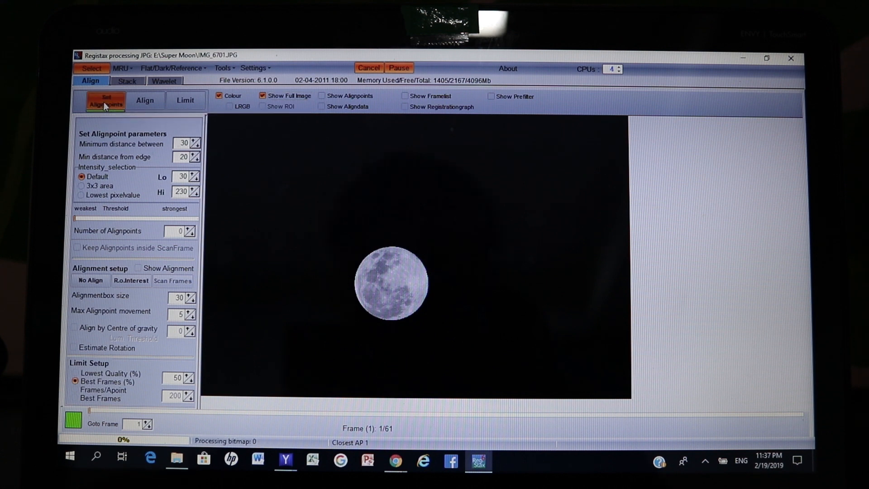
mouse_move(363, 390)
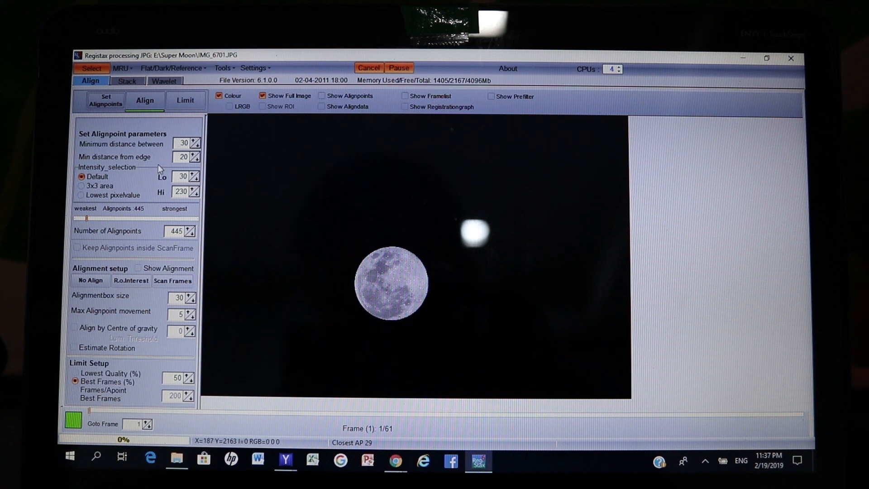
mouse_move(92, 229)
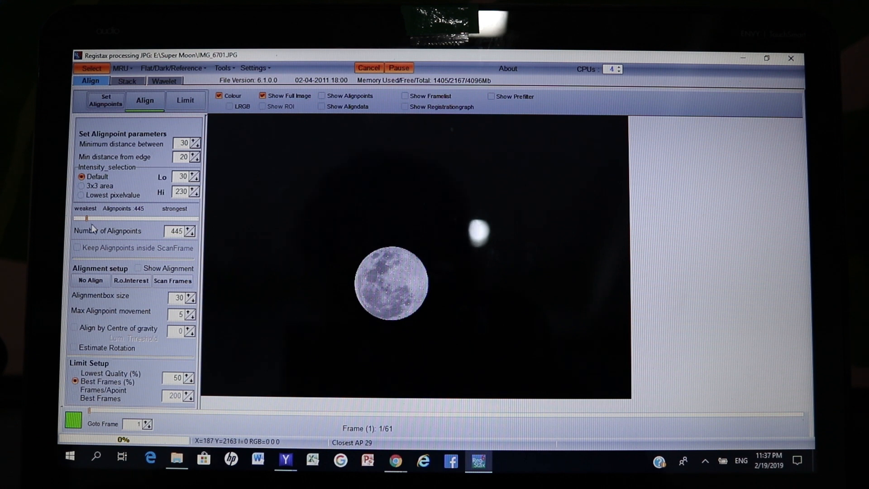
drag(84, 218, 90, 218)
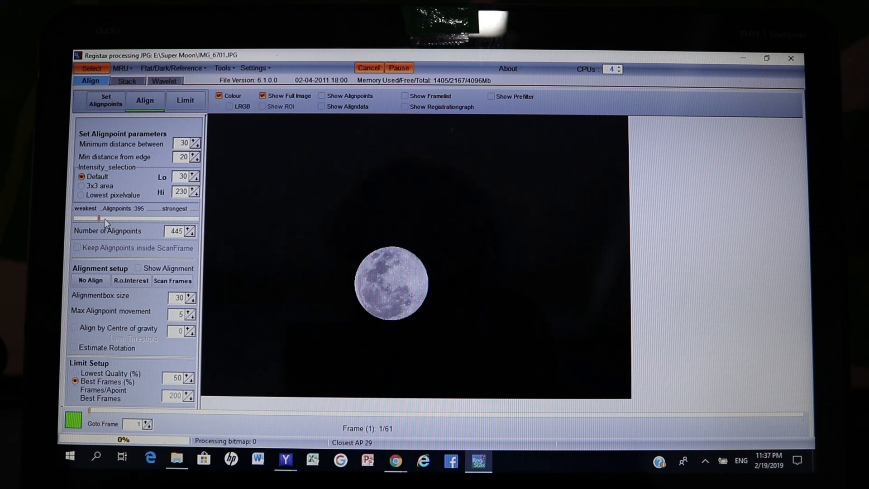
mouse_move(145, 101)
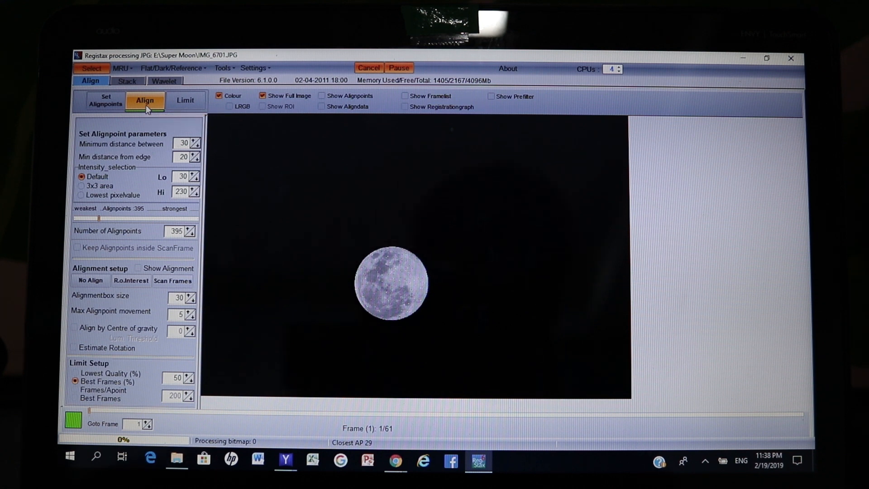
Align all 61 moon frames using the 395 alignpoints until progress hits 100%
click(145, 101)
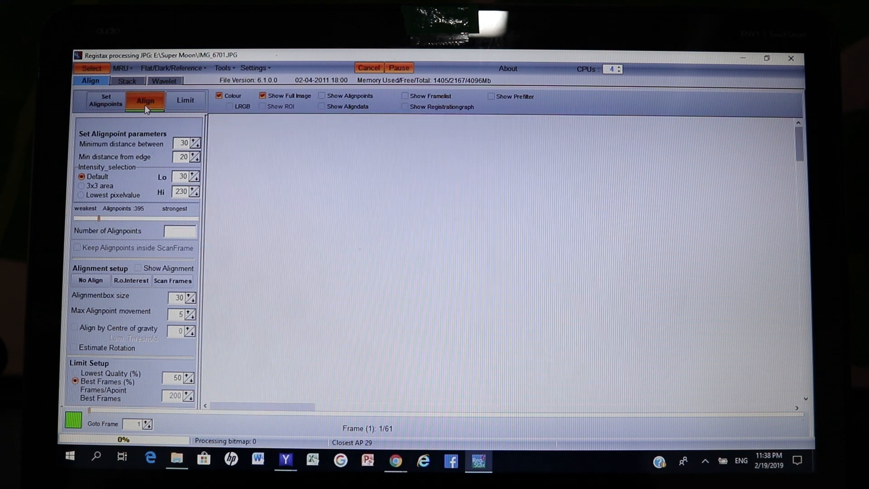
click(145, 101)
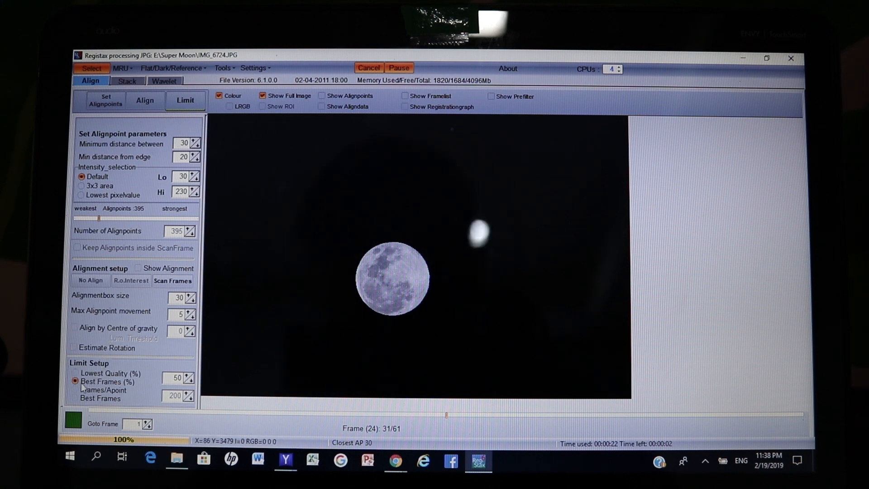
mouse_move(74, 385)
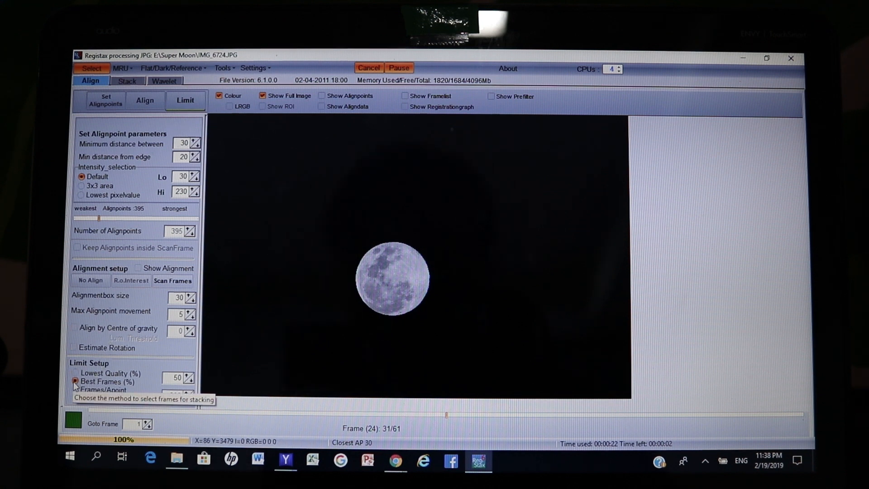
Limit the aligned frames to the best 50%, a stack of 31 frames
click(75, 373)
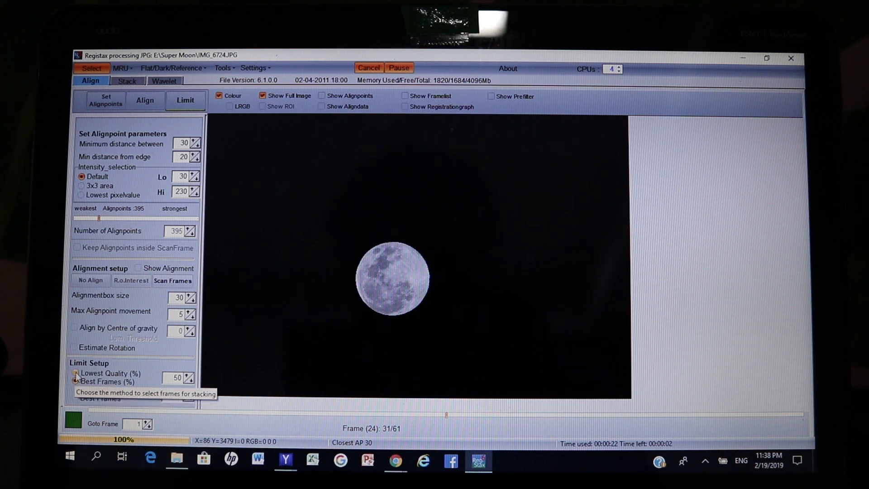
click(76, 381)
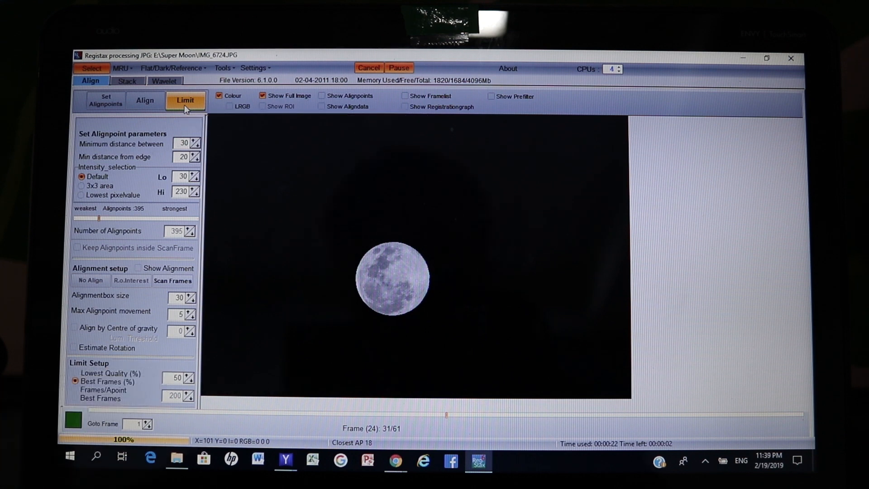
click(185, 101)
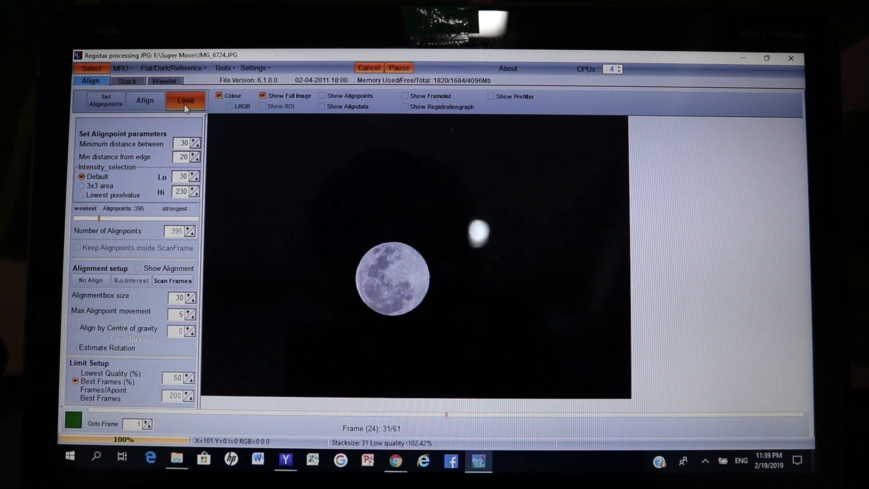
Stack the 31 best frames, answering the processor cores prompt, to 100%
click(127, 81)
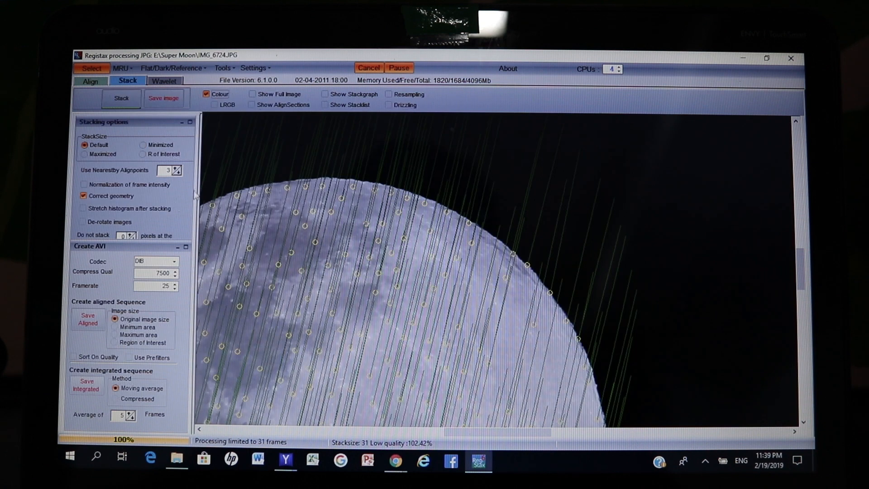
mouse_move(551, 264)
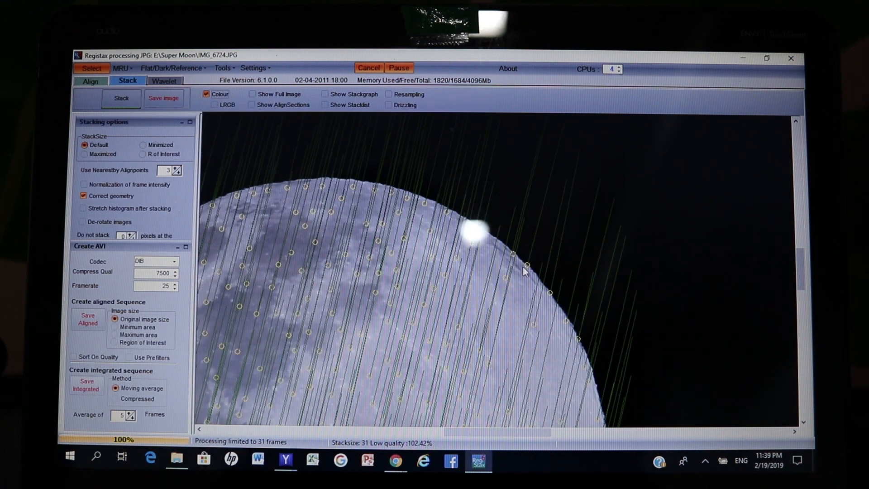
mouse_move(529, 198)
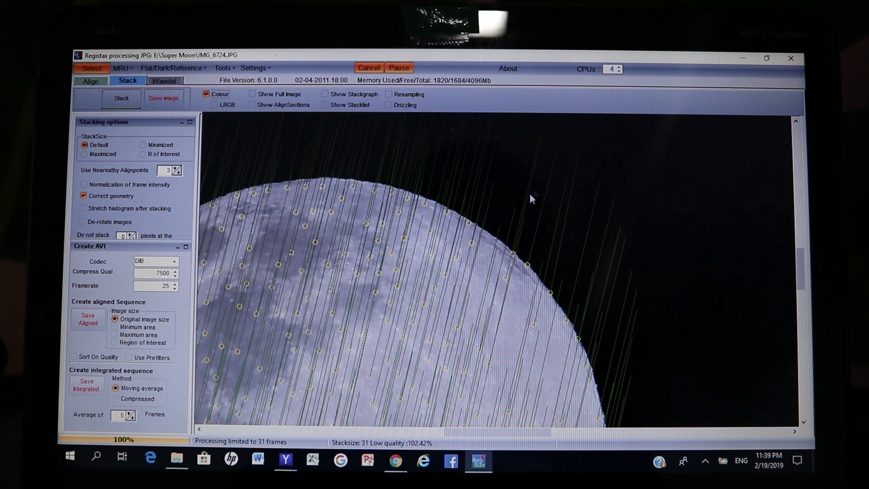
mouse_move(510, 255)
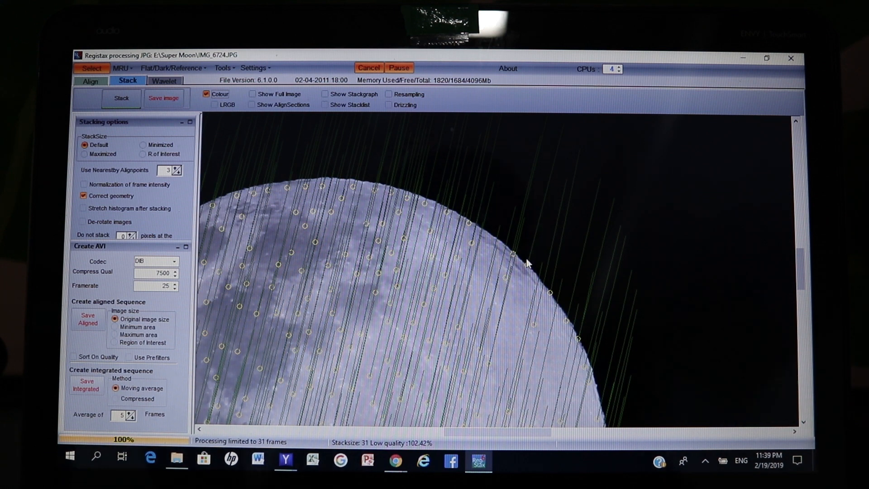
mouse_move(541, 225)
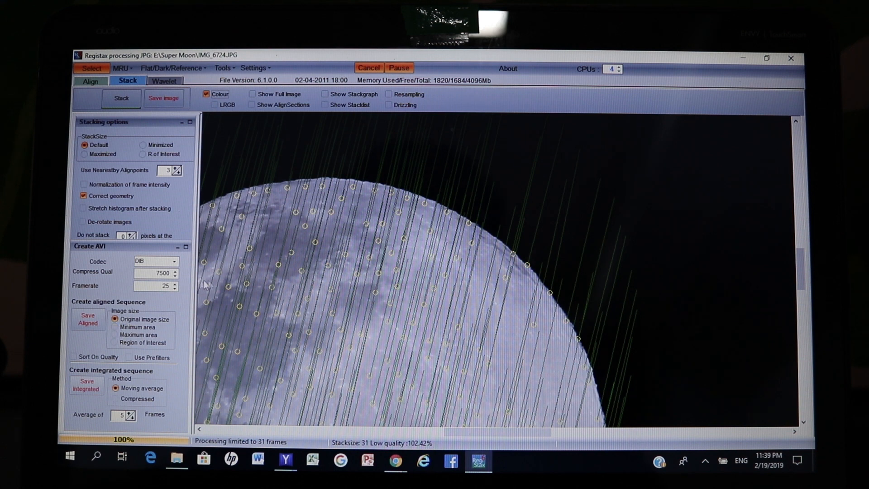
click(121, 98)
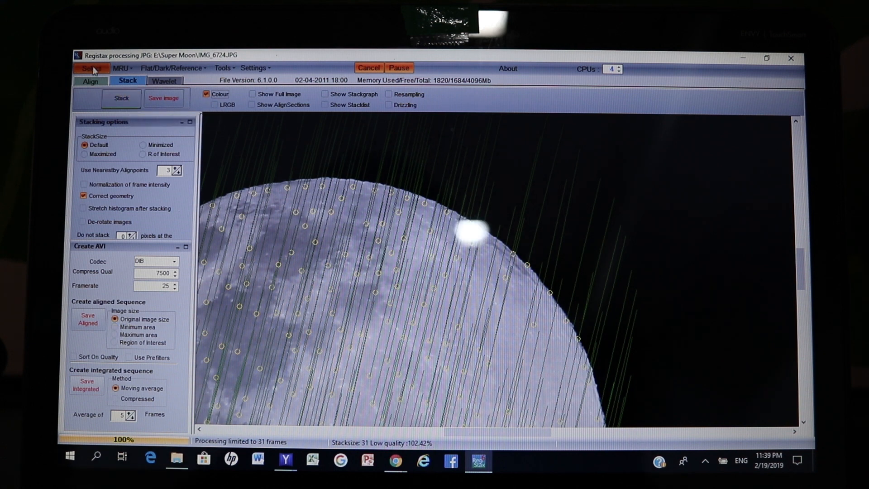
mouse_move(120, 98)
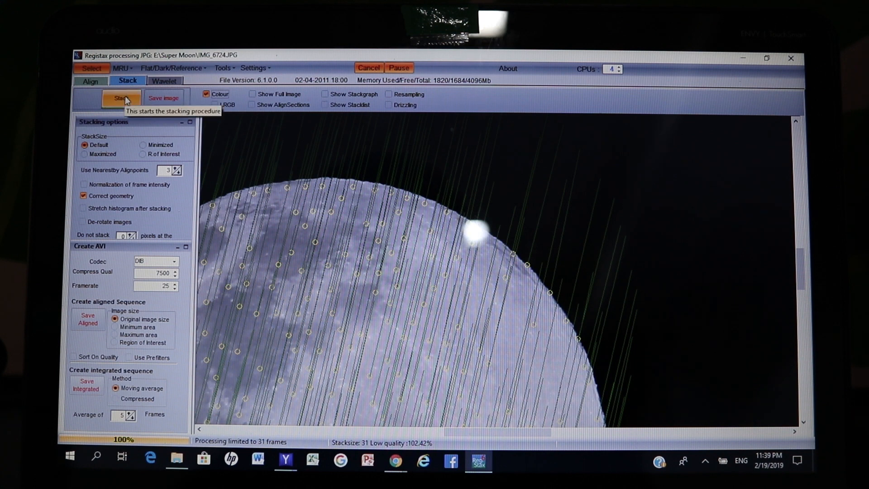
click(121, 98)
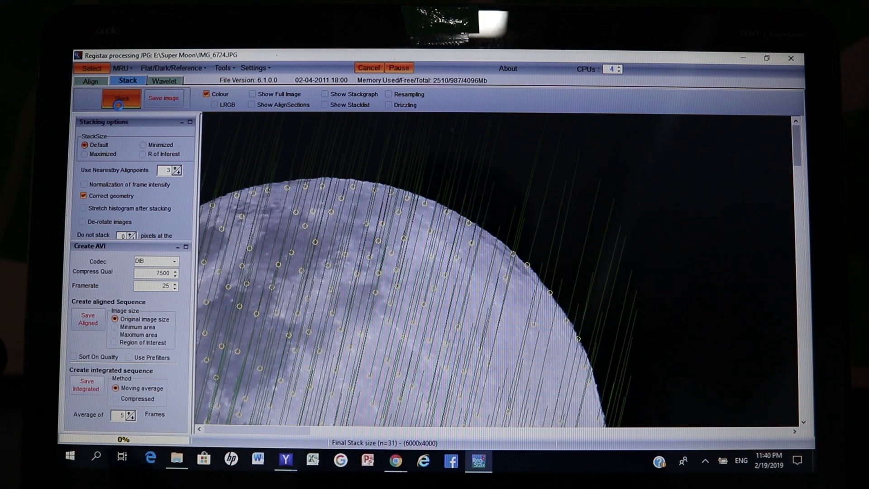
click(121, 98)
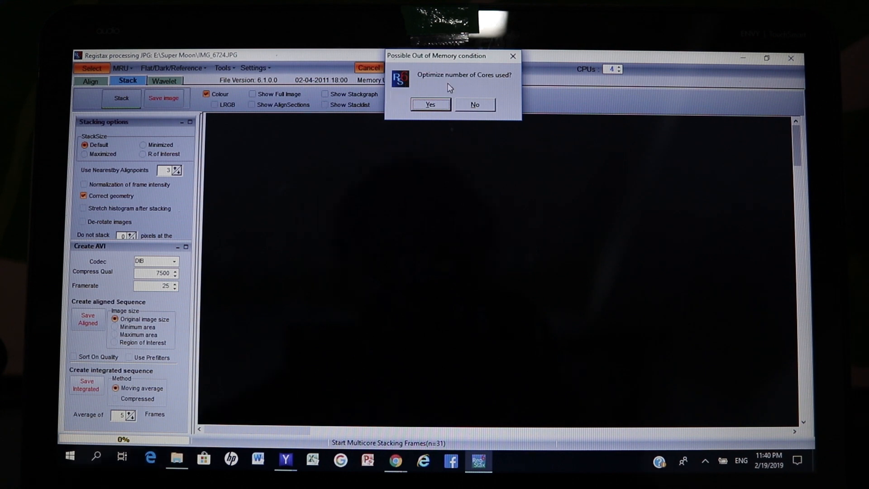
click(430, 104)
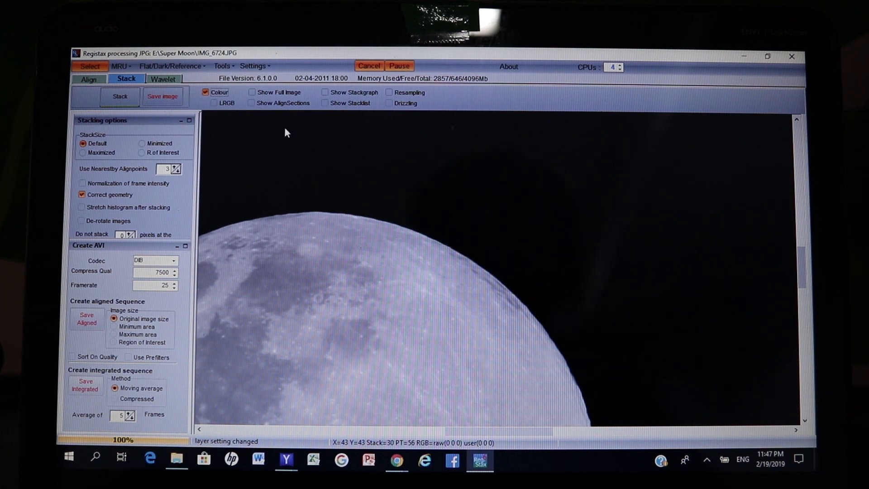
Switch to the Wavelet stage and toggle Show Full Image off and back on
click(164, 78)
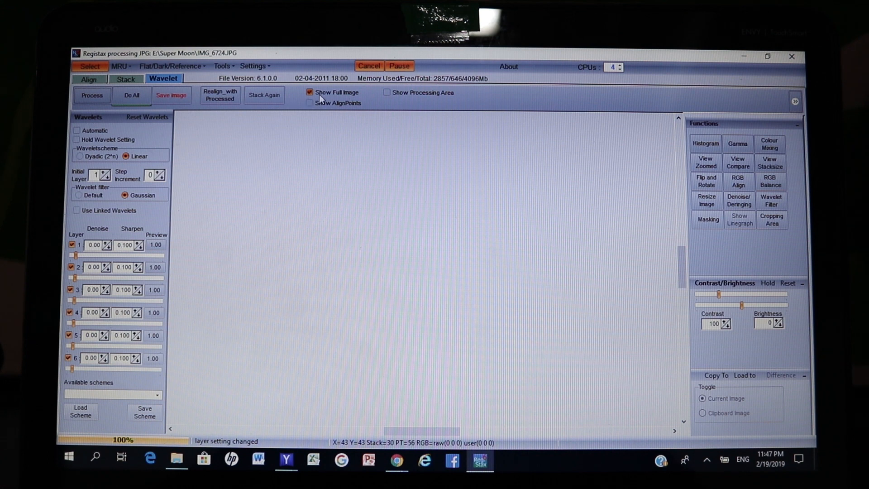
click(310, 92)
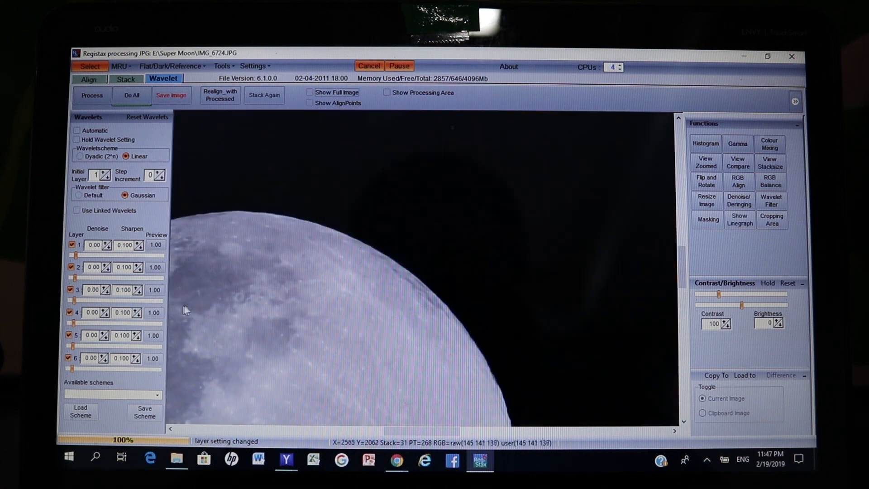
click(309, 92)
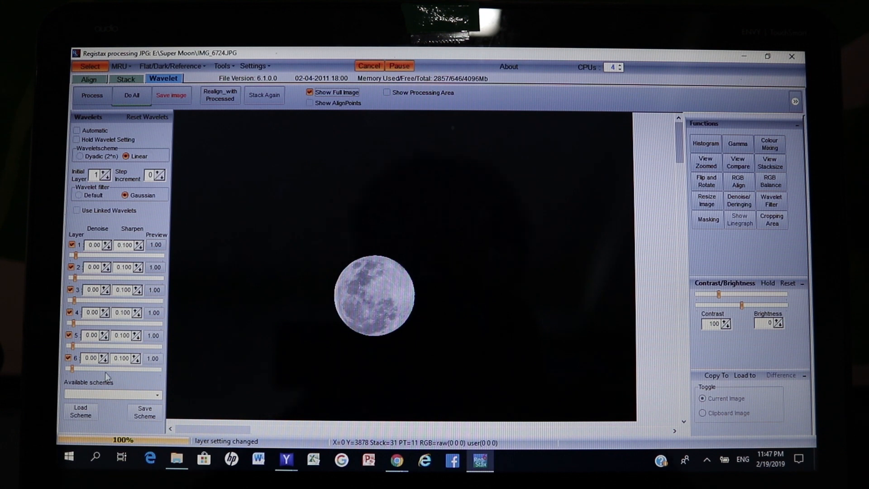
mouse_move(108, 381)
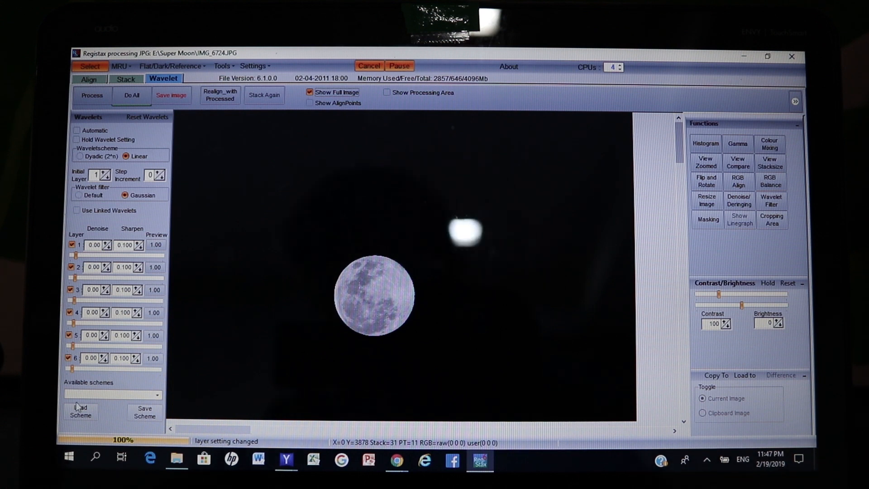
click(80, 412)
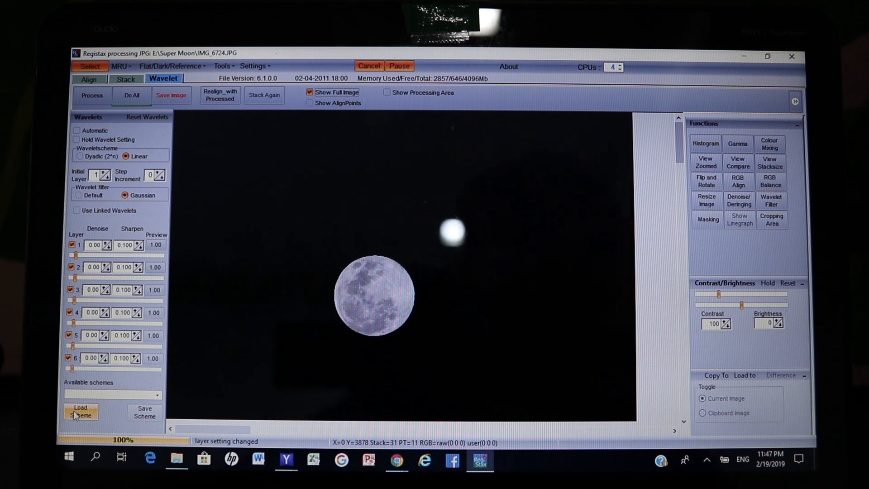
Load the moon wavelet scheme from its web address, setting layers 15.3 down to 1.8
click(79, 411)
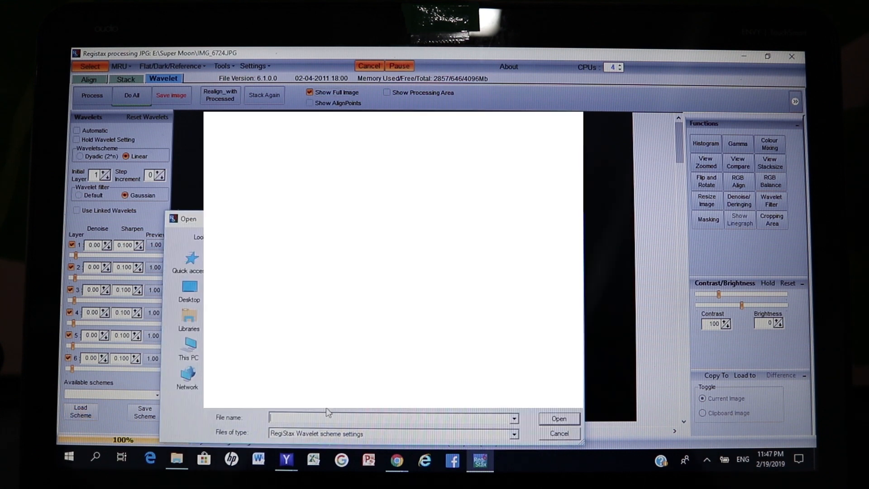
text(http://)
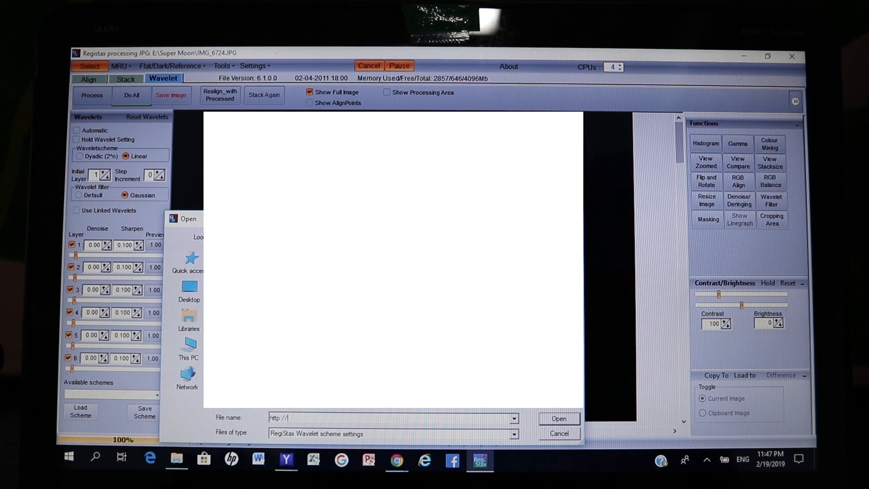
text(s)
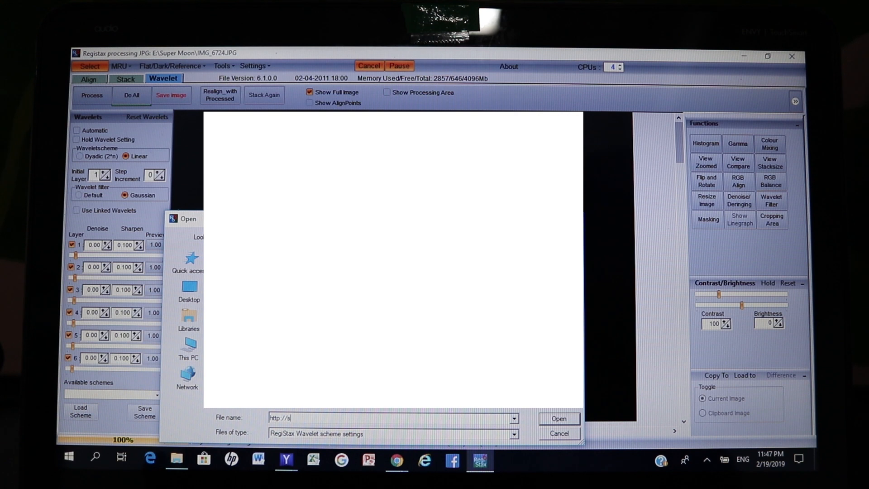
text(dp.io)
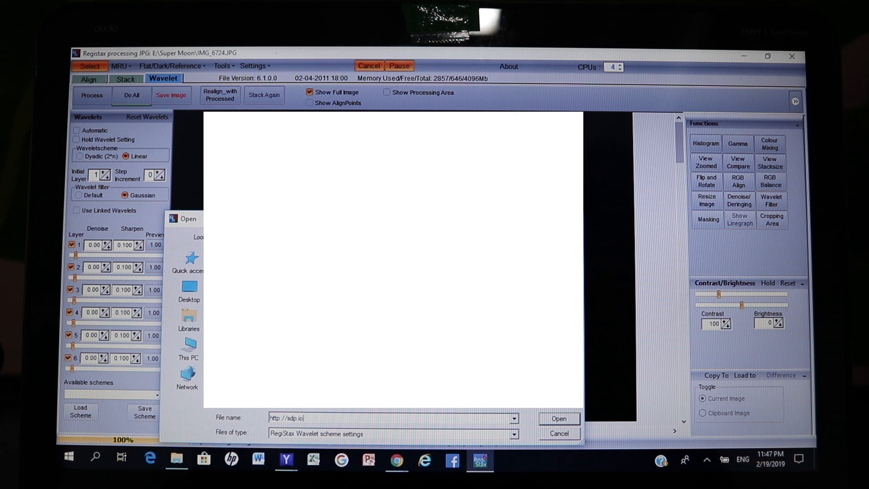
text(/)
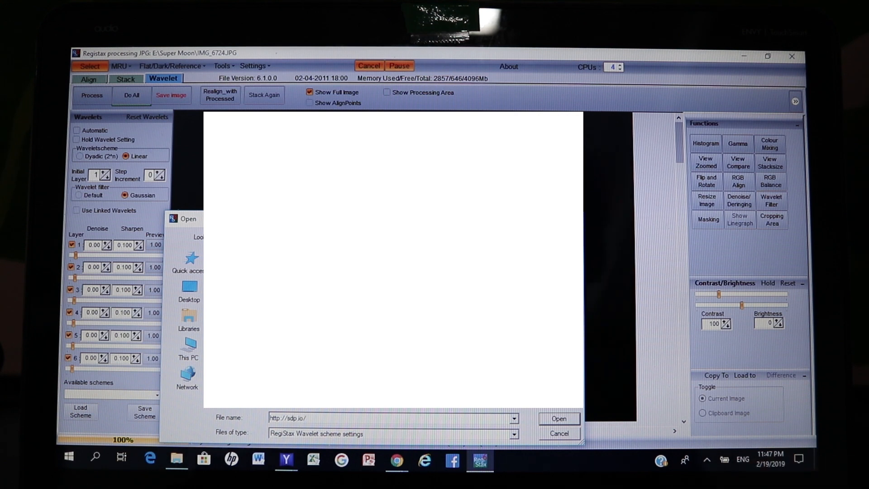
text(m)
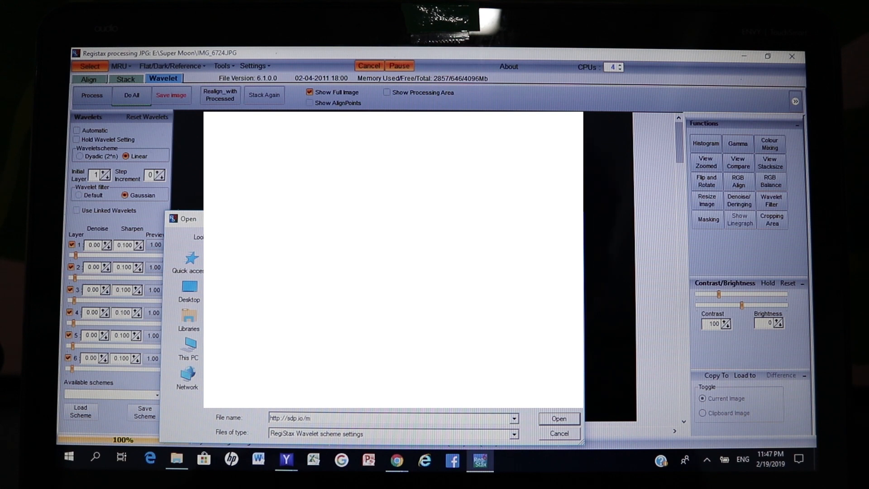
text(oons)
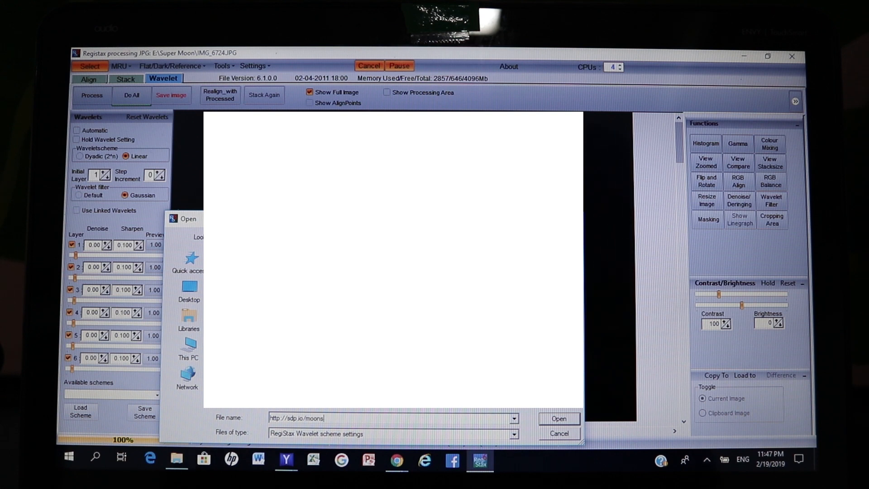
text(scheme)
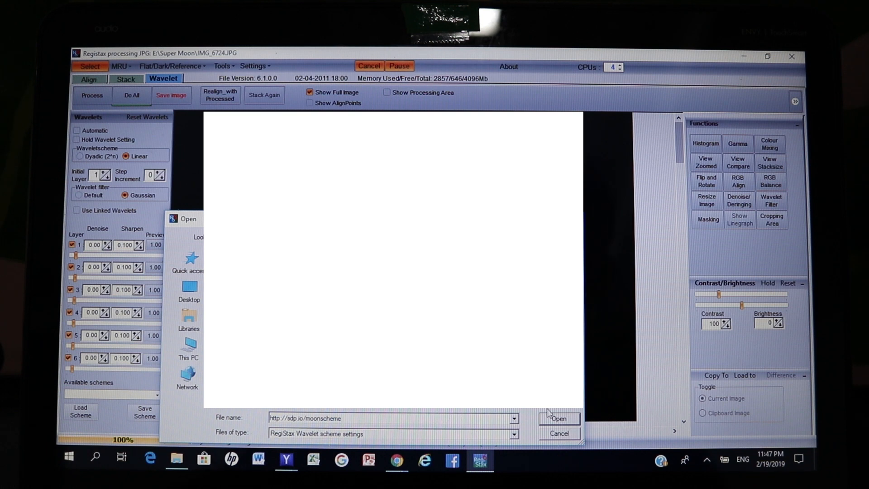
click(558, 418)
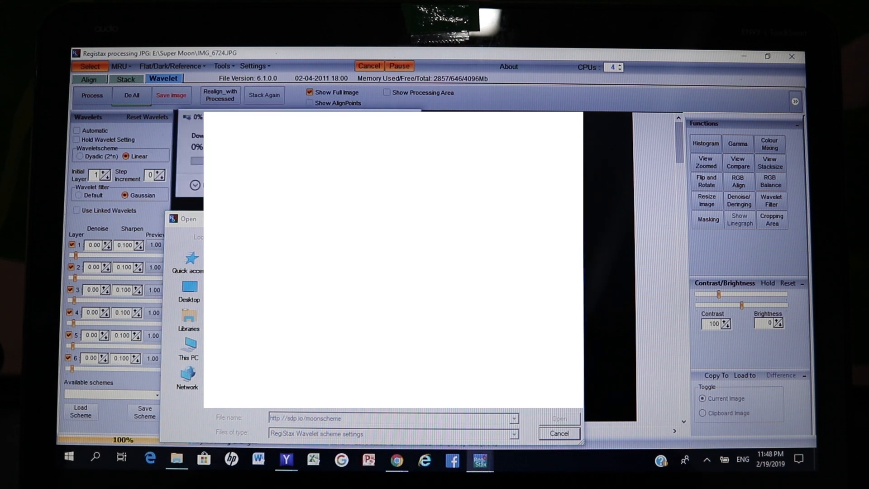
click(558, 432)
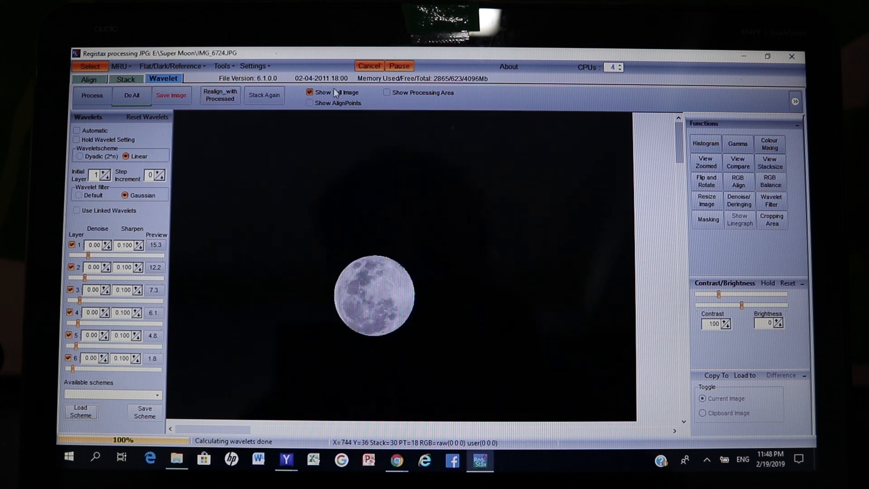
Turn off Show Full Image, run Do All sharpening, then start saving as JPEG
click(309, 92)
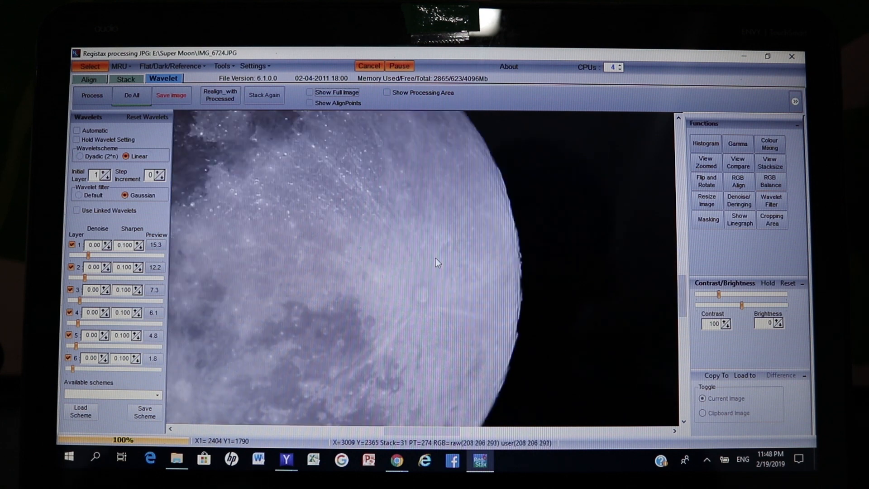
click(147, 117)
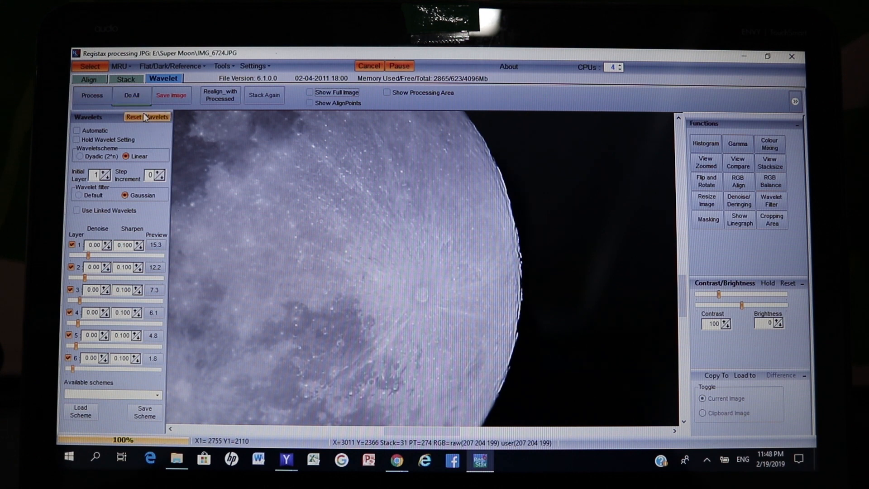
click(131, 94)
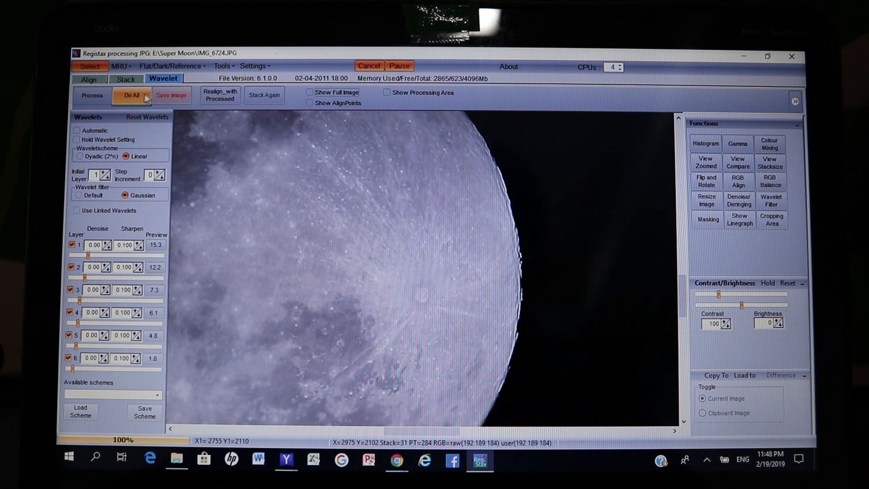
click(131, 95)
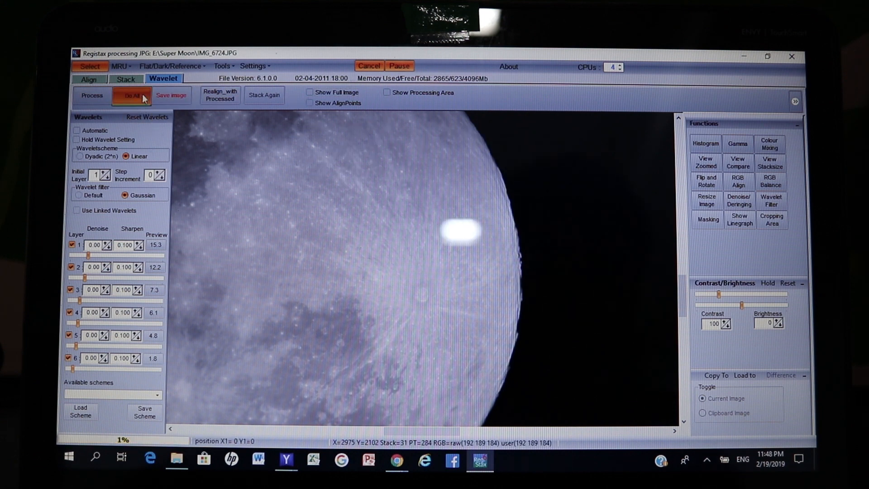
mouse_move(131, 94)
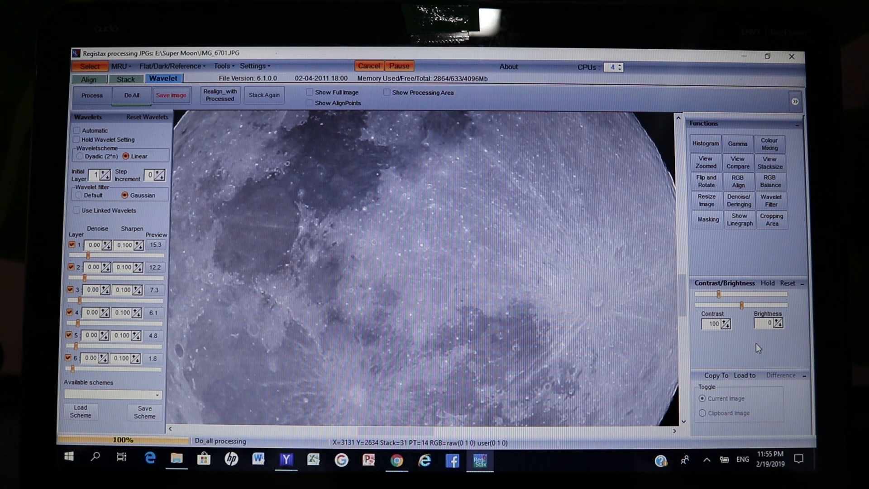
mouse_move(289, 86)
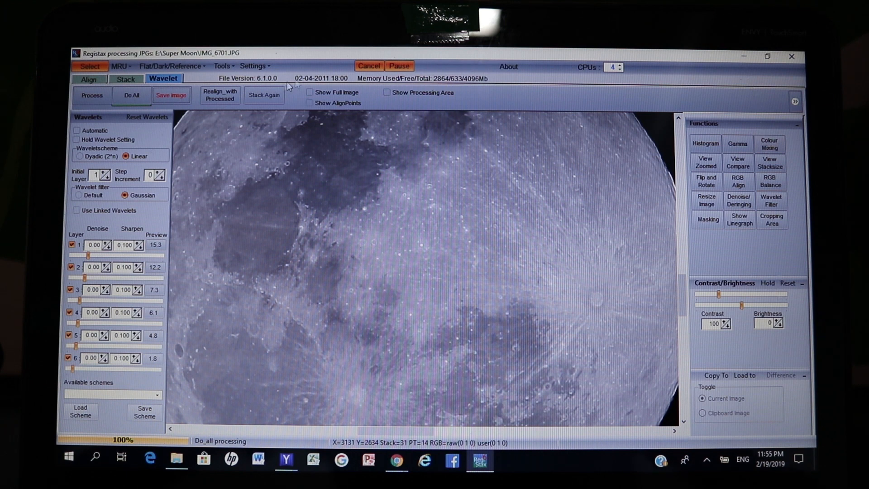
click(171, 94)
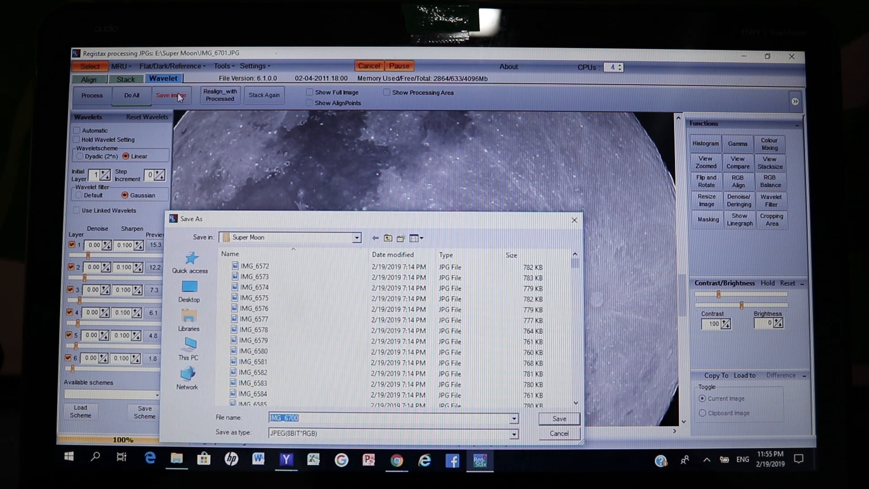